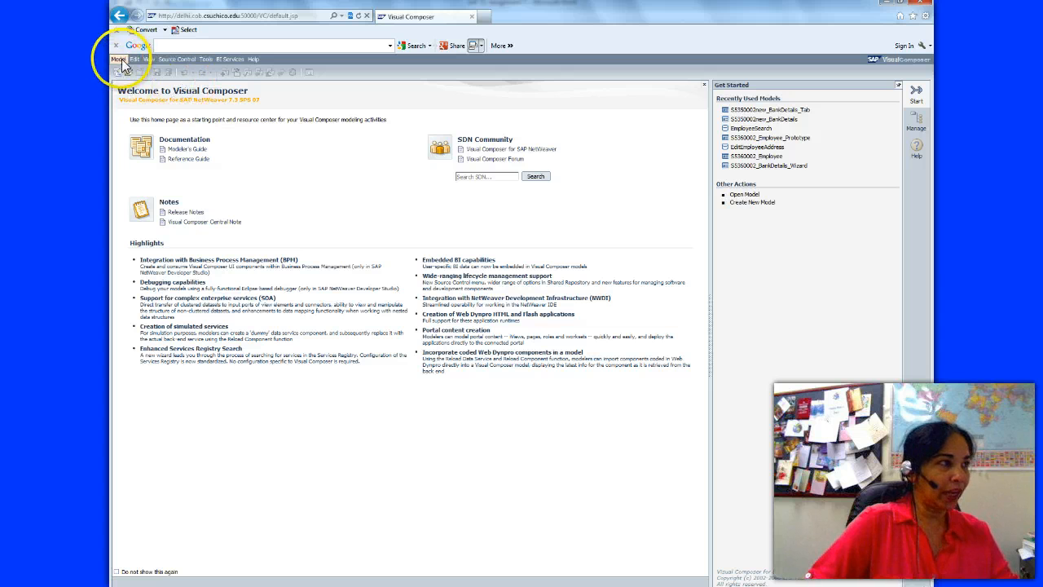
Open the existing SS350002_BankDetails model from the Local Repository tree.
click(119, 59)
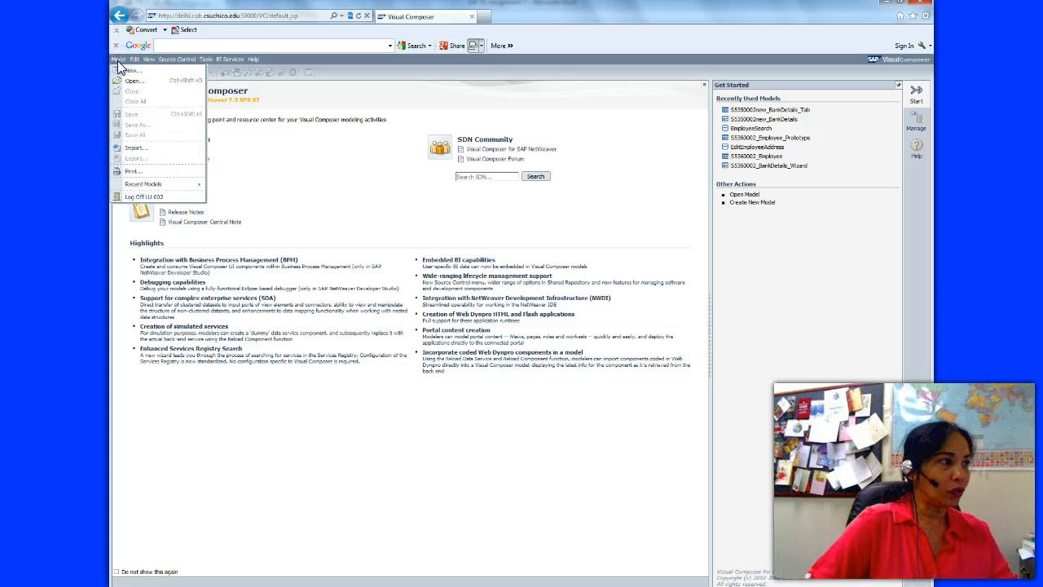
click(916, 118)
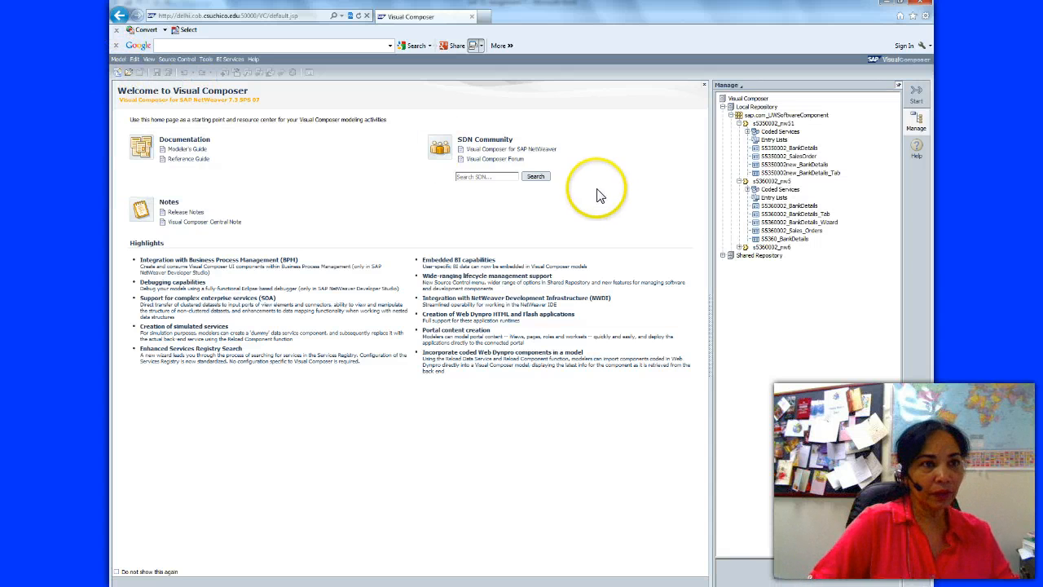
click(788, 148)
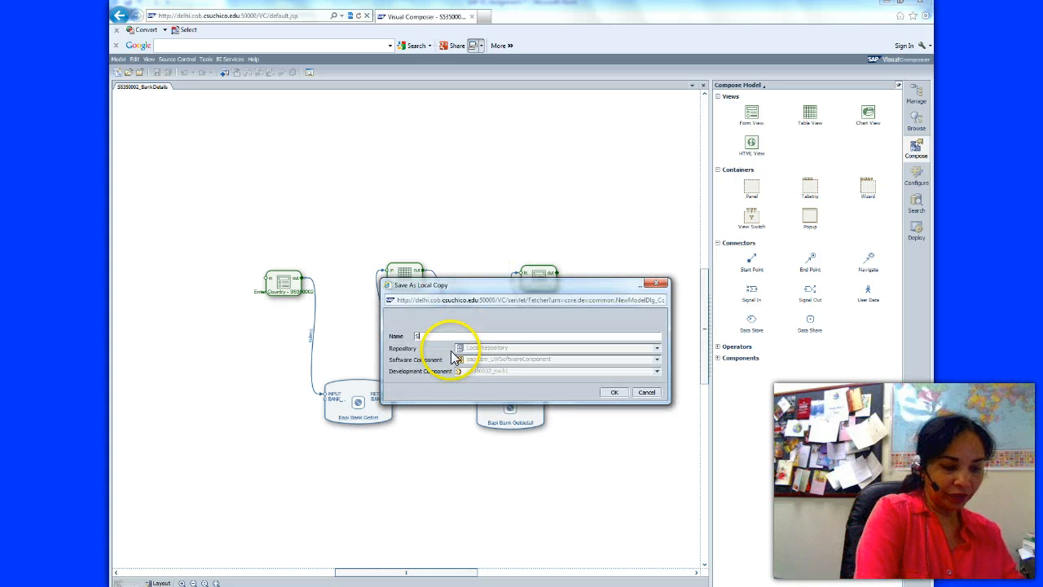
Save the bank details model as local copy SS350002_BankDetails_Tab.
text(SS350002_BankDetails_Tab)
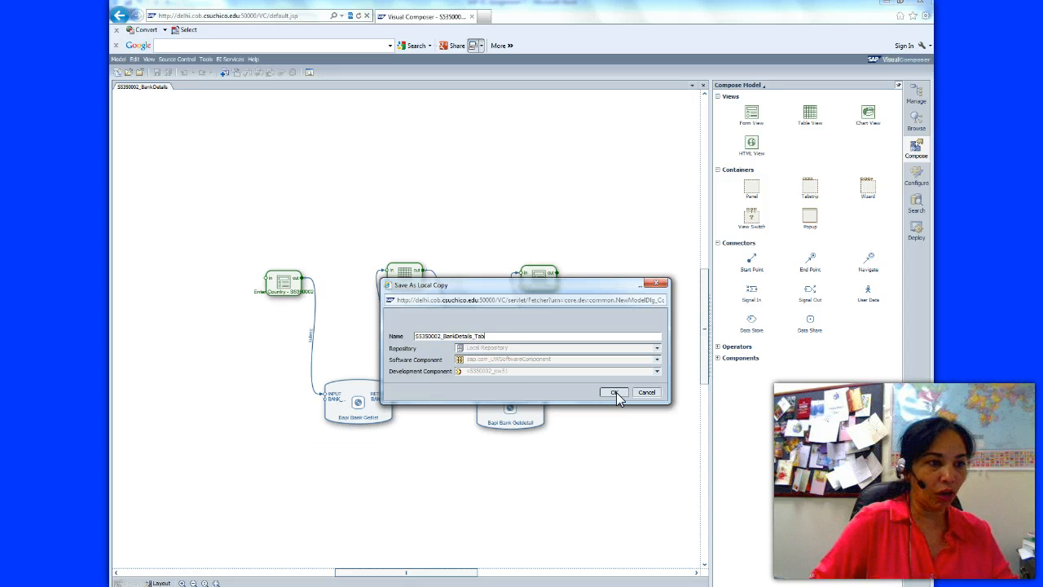
click(614, 392)
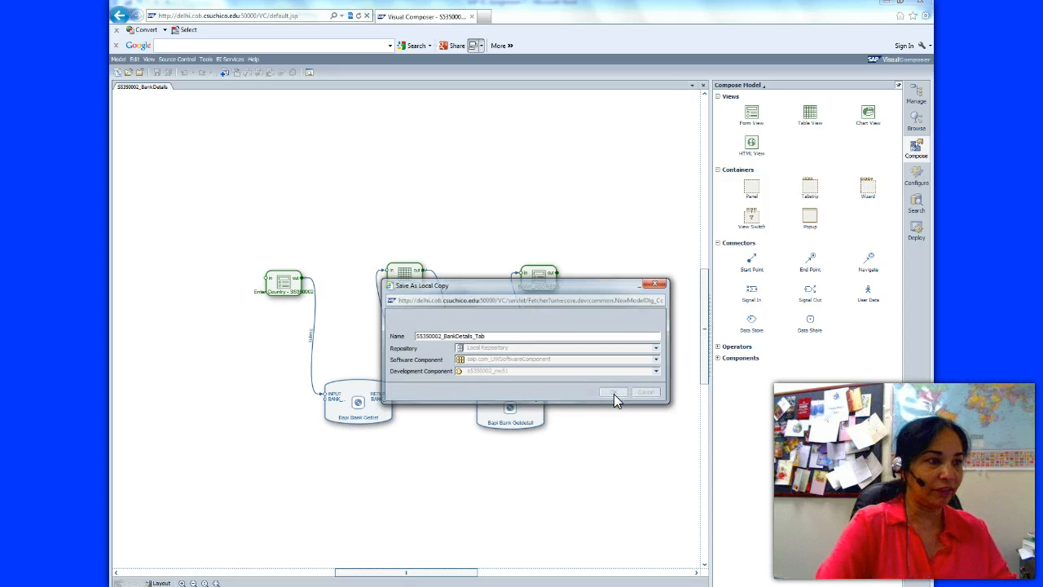
click(614, 392)
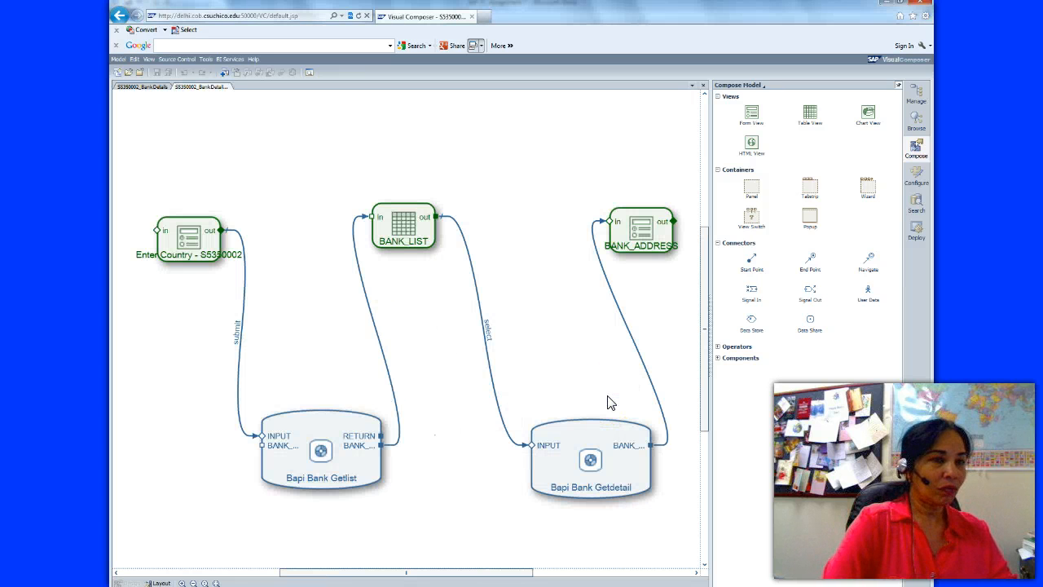
Add a tabstrip, title Tab1 Country holding the Enter Country form, and widen it.
click(660, 334)
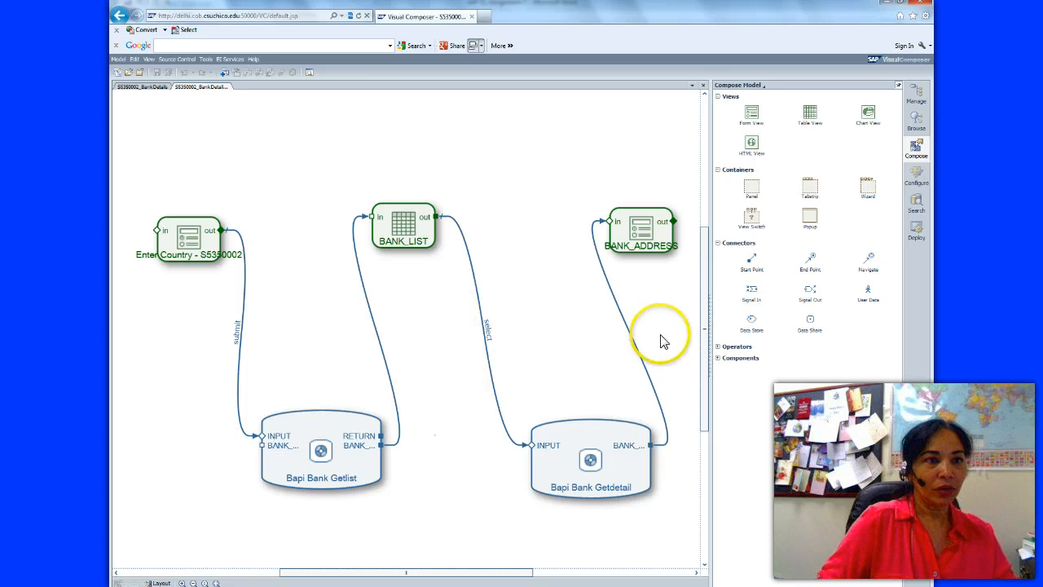
mouse_move(810, 186)
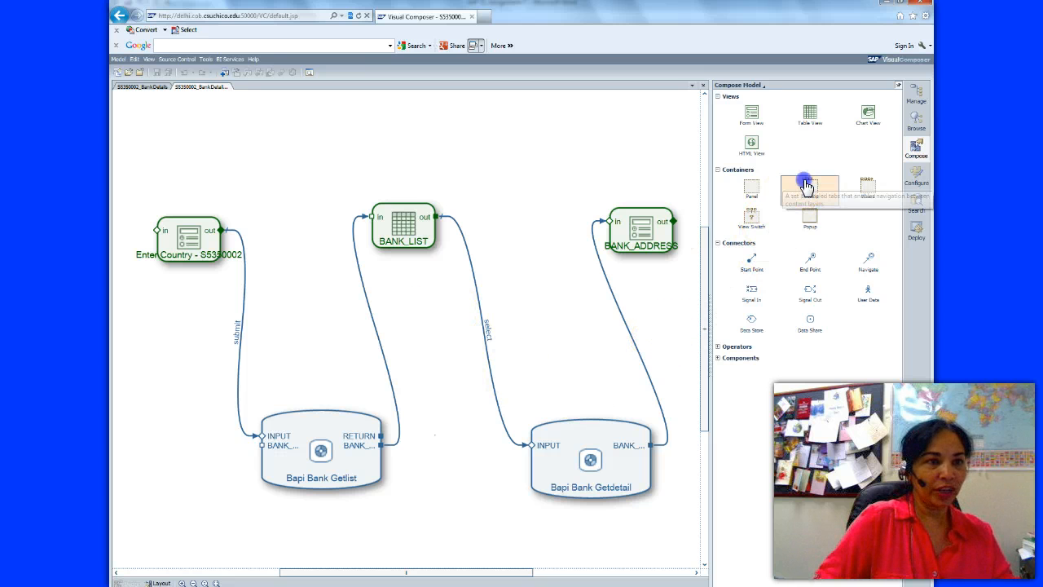
drag(810, 187, 318, 233)
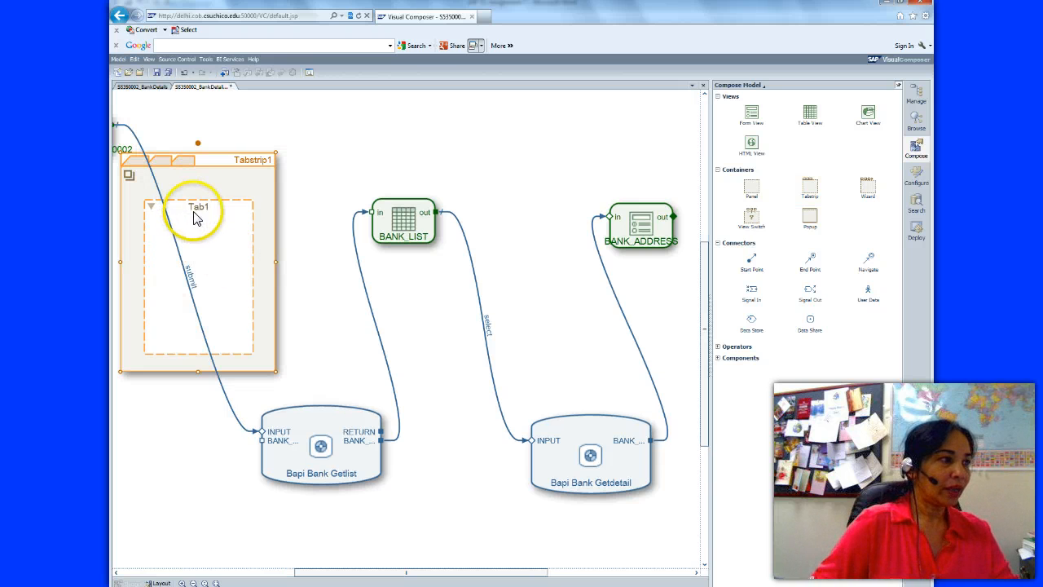
click(198, 216)
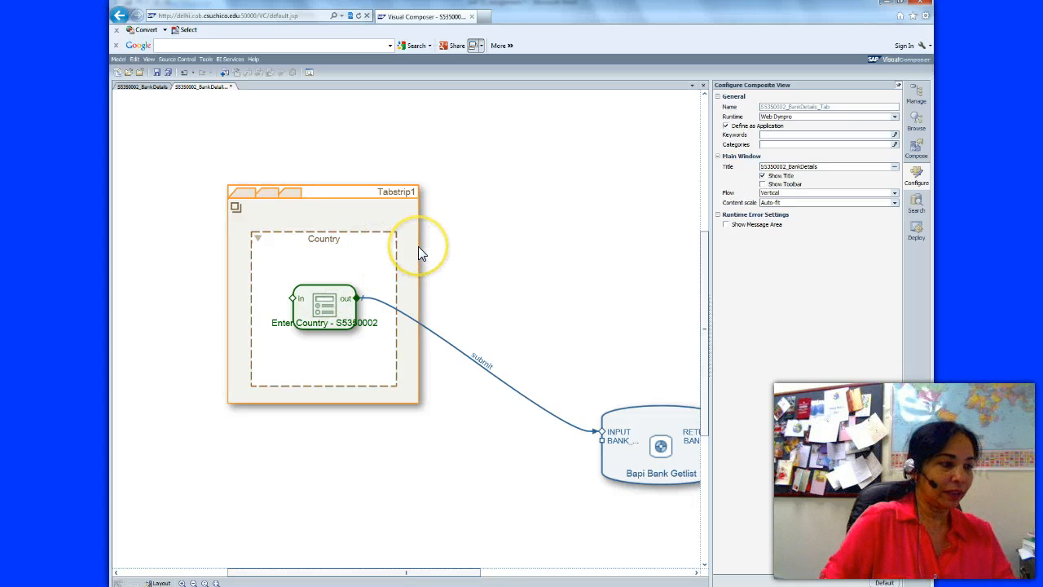
mouse_move(416, 274)
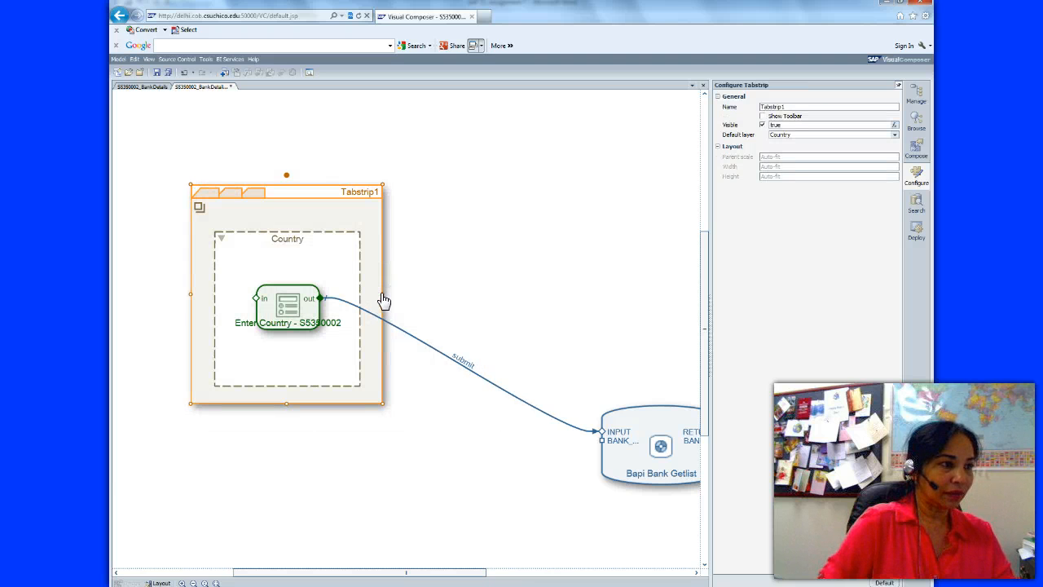
drag(384, 300, 657, 315)
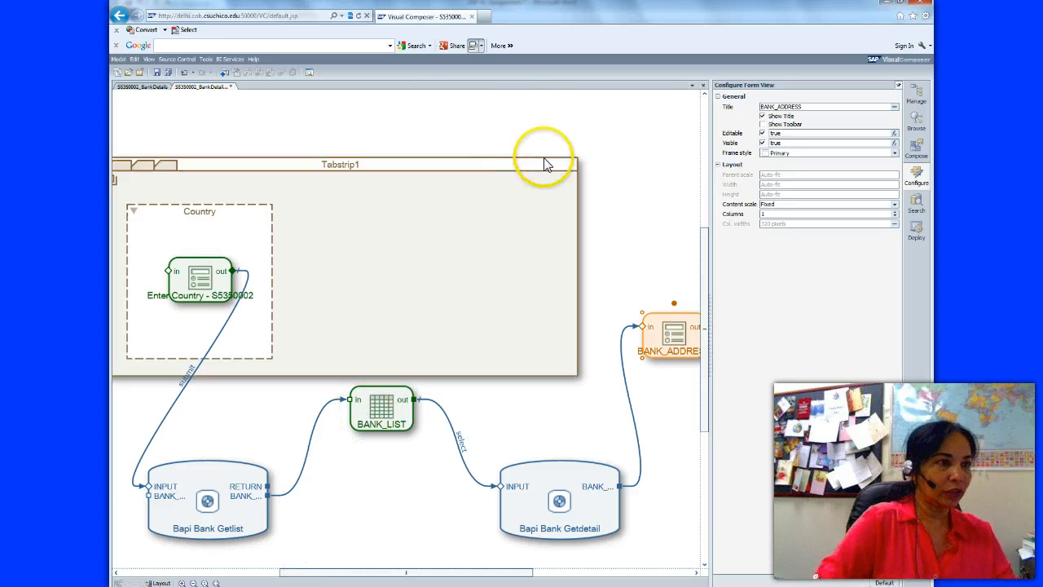
Add a second tab to the tabstrip titled Bank.
right_click(574, 163)
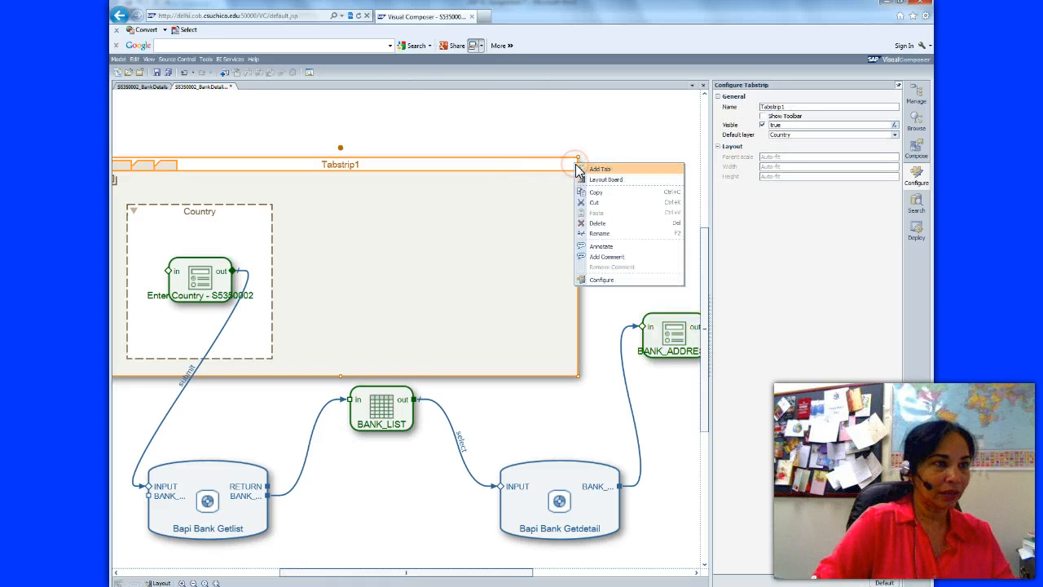
click(599, 169)
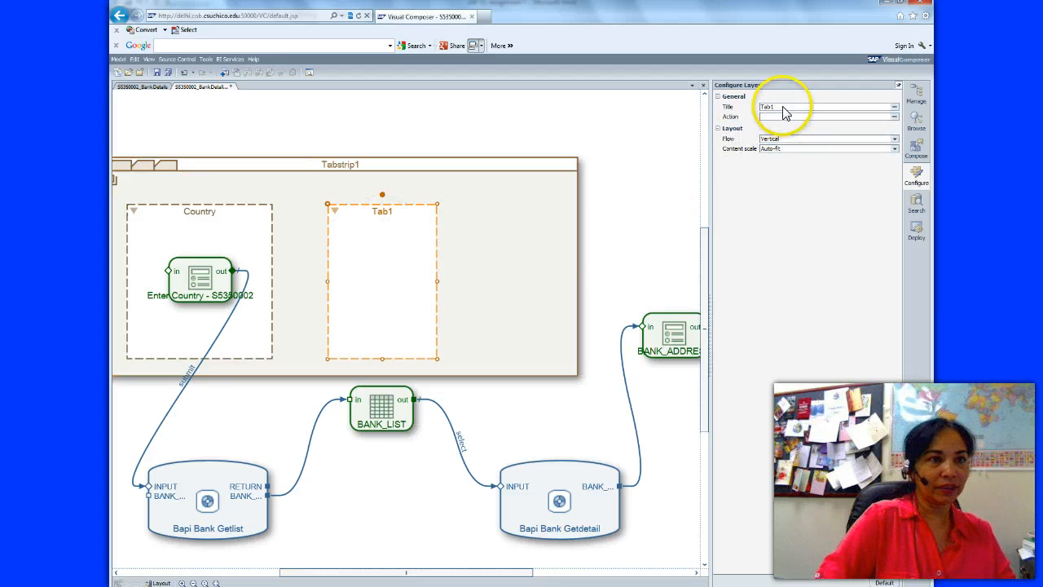
text(Bank)
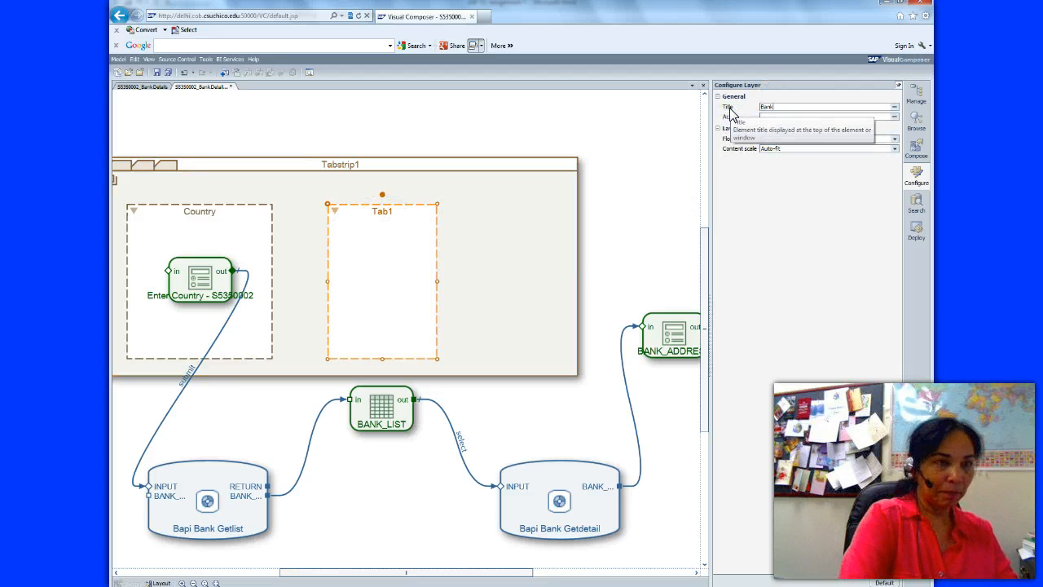
click(383, 326)
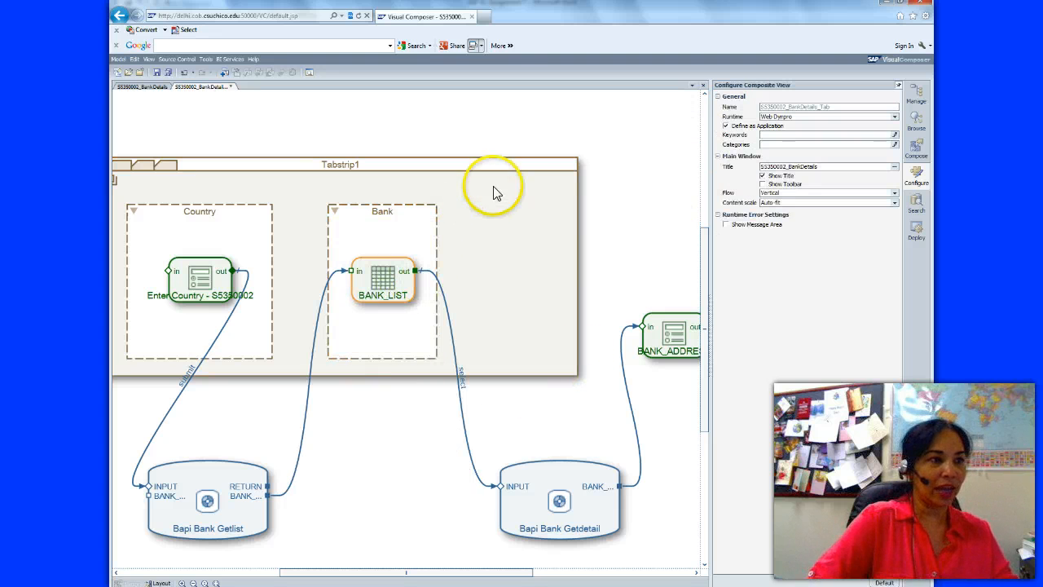
Add a third Address tab and place the BANK_ADDRESS form inside it.
click(570, 176)
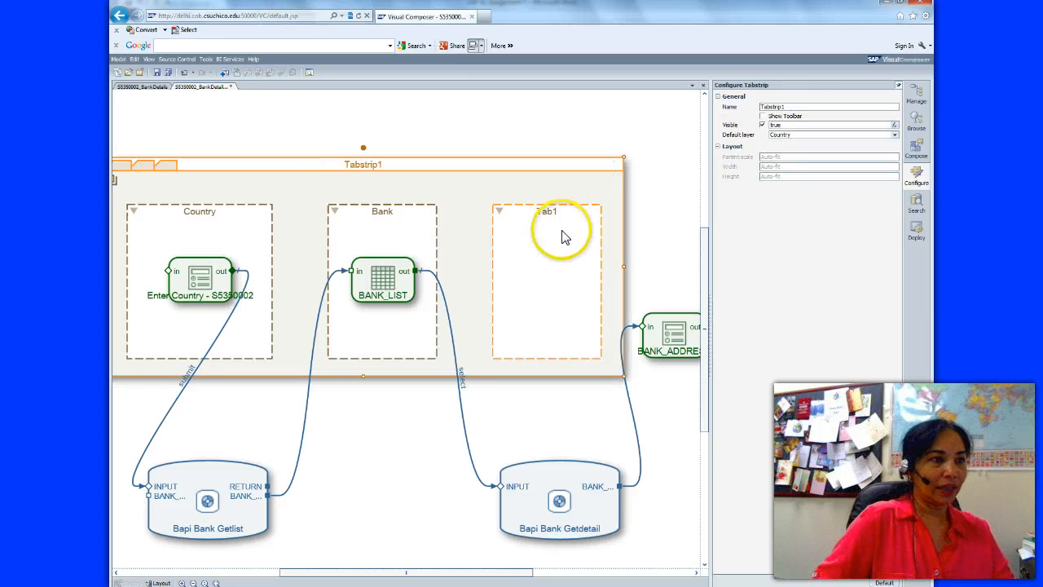
click(546, 237)
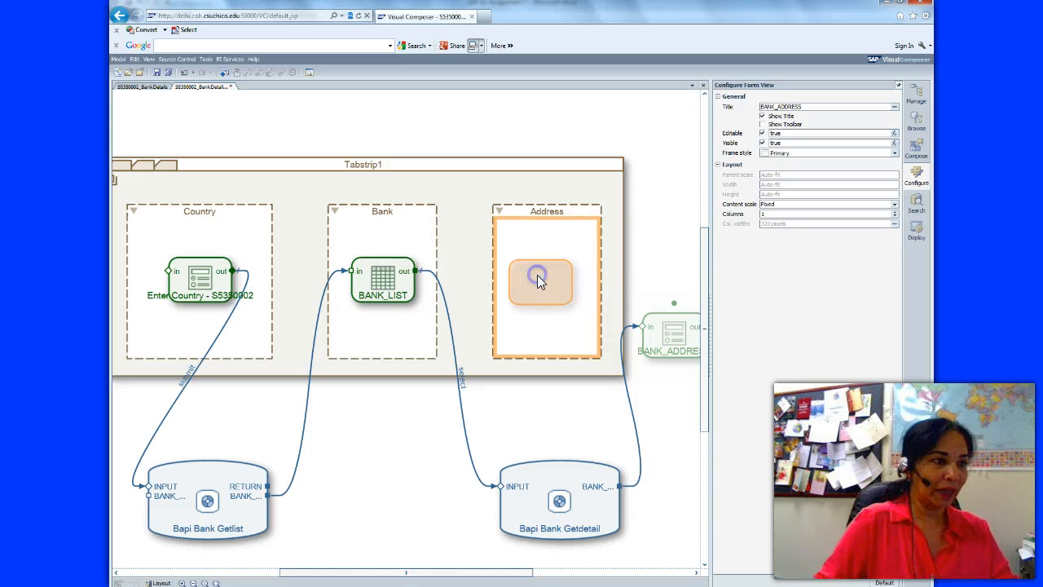
click(297, 163)
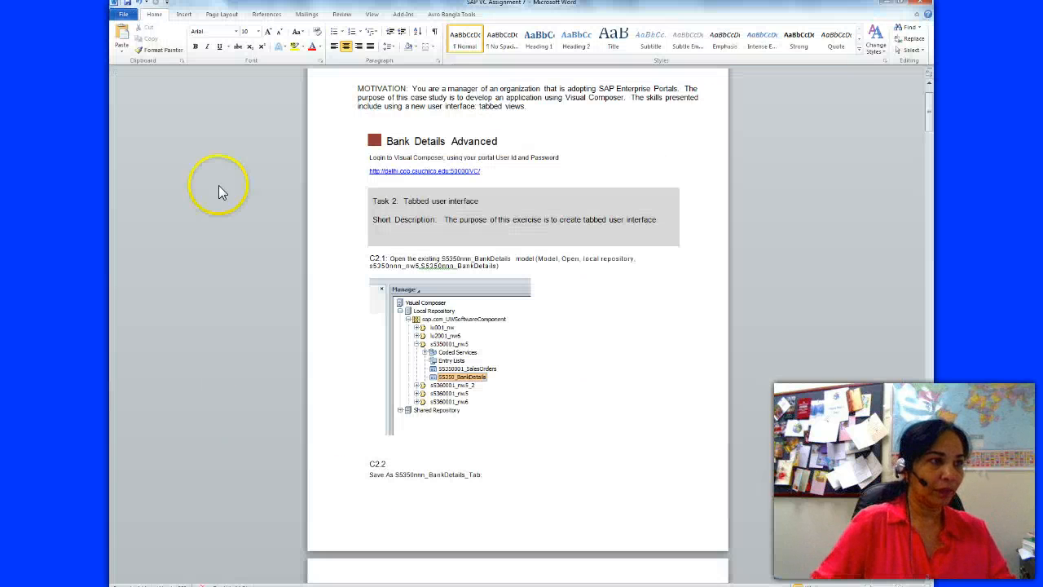
scroll(down, 3)
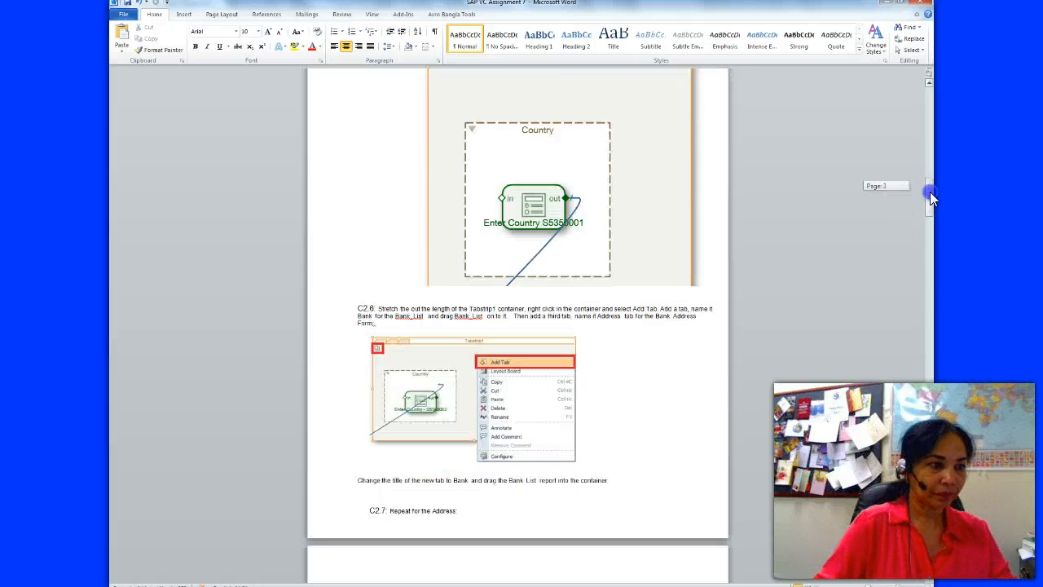
scroll(down, 3)
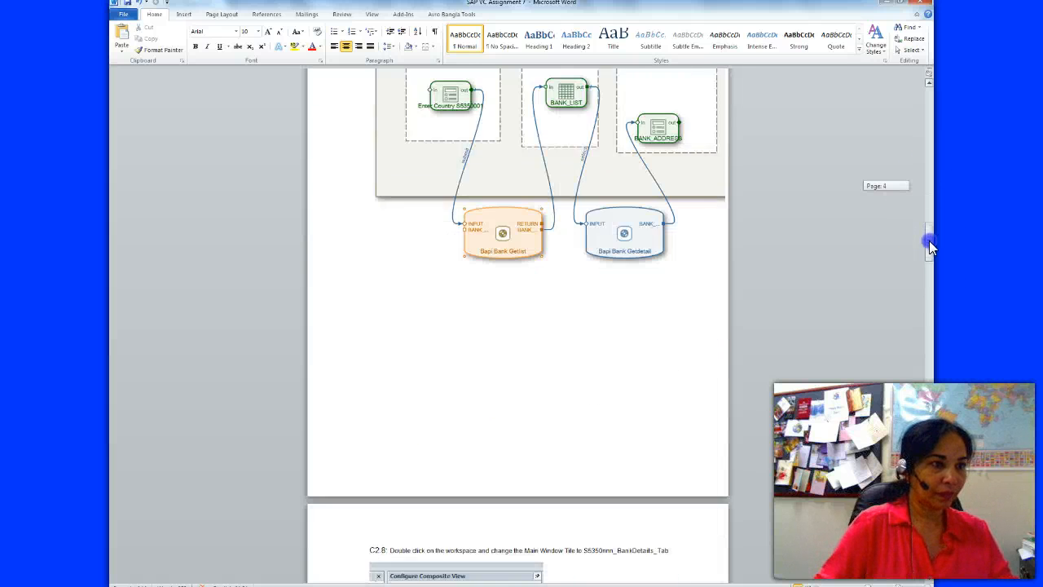
scroll(up, 3)
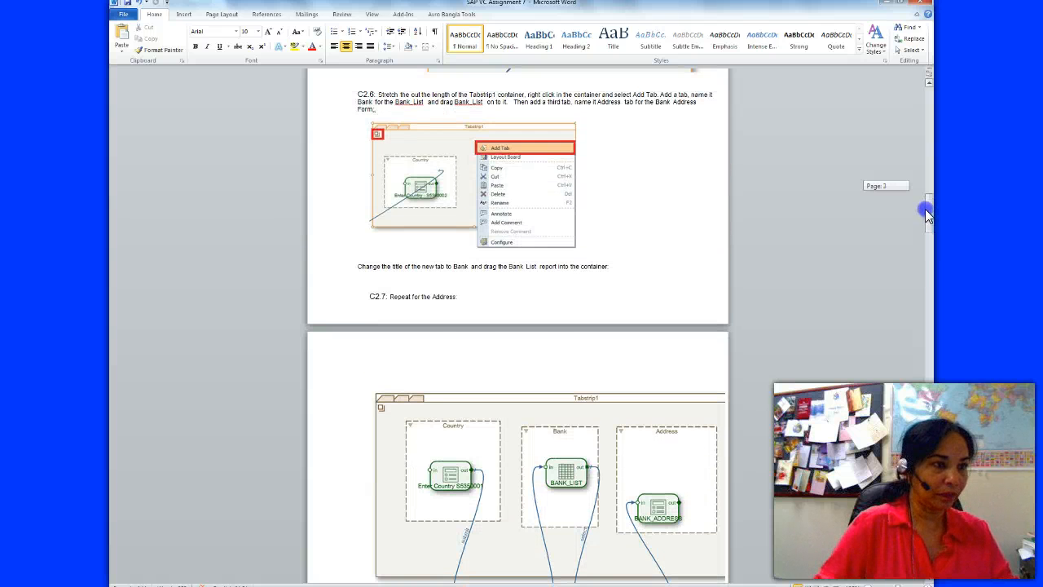
scroll(down, 3)
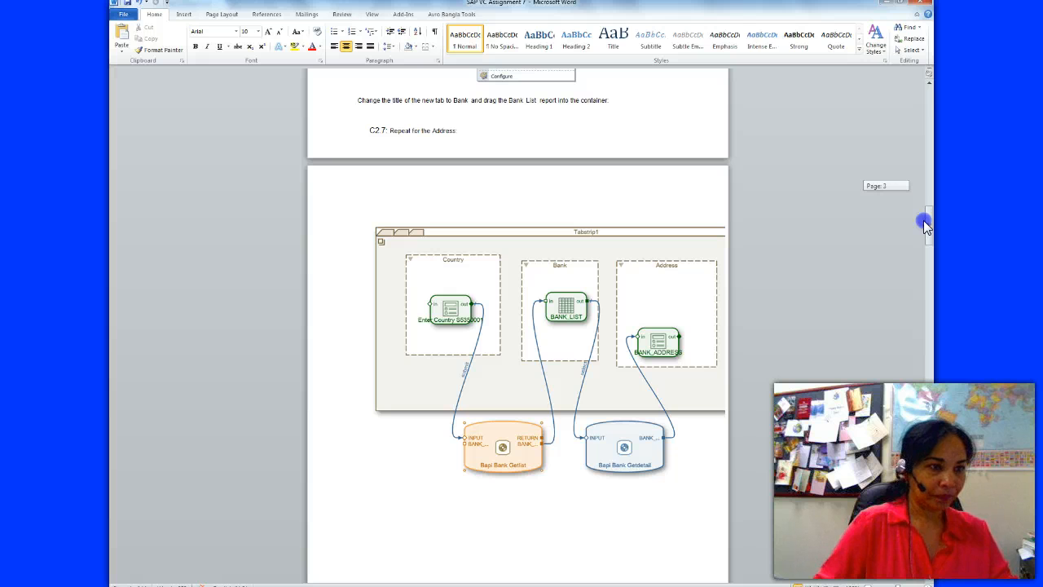
scroll(down, 3)
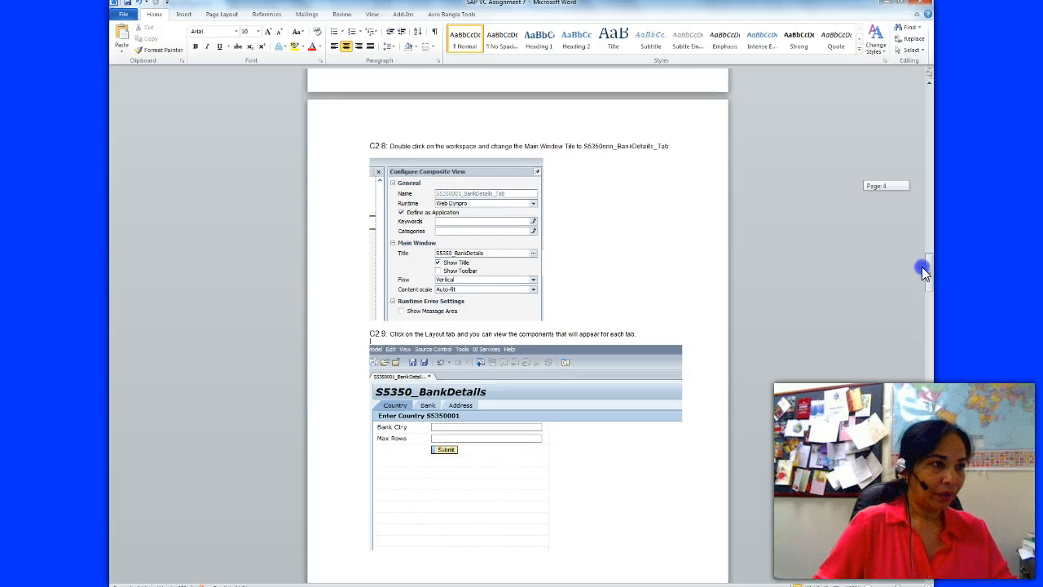
scroll(down, 3)
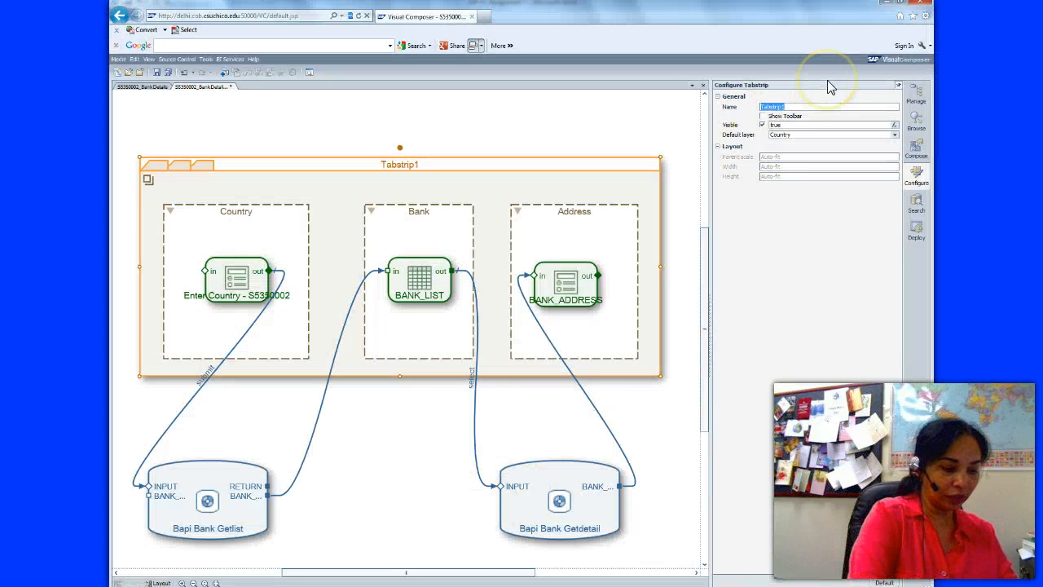
Rename Tabstrip1 to S5350002_BankDetails_tab in the Configure panel.
text(S5350002_BankDetails_tab)
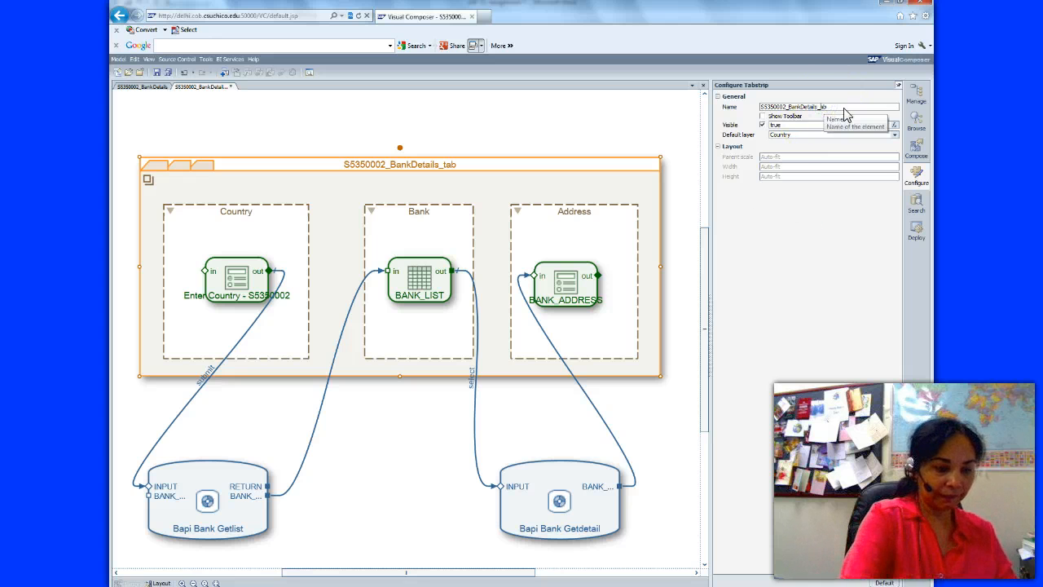
click(600, 126)
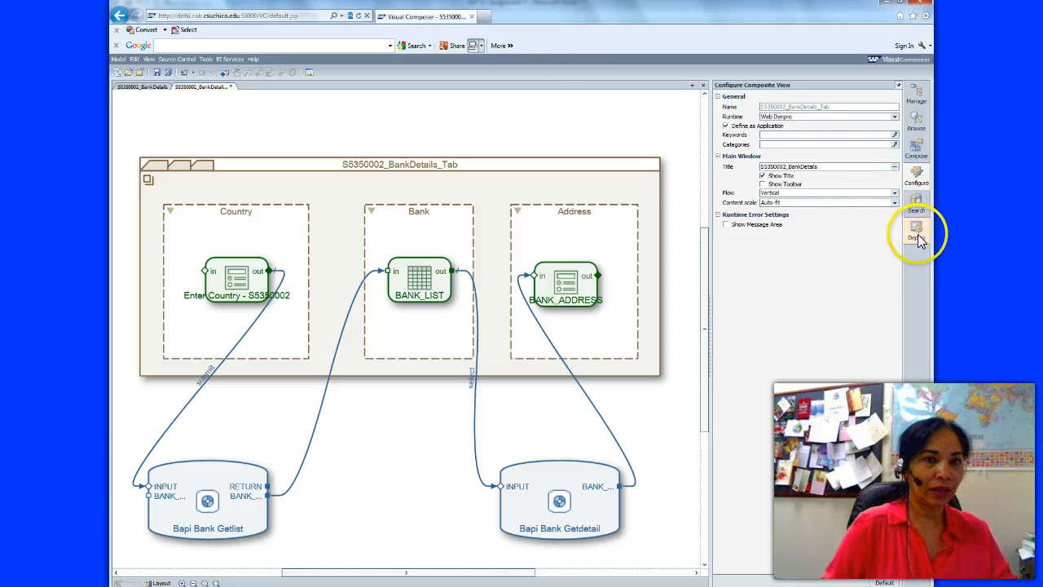
Compile and deploy the BankDetails tabstrip model from the Deploy panel.
click(917, 232)
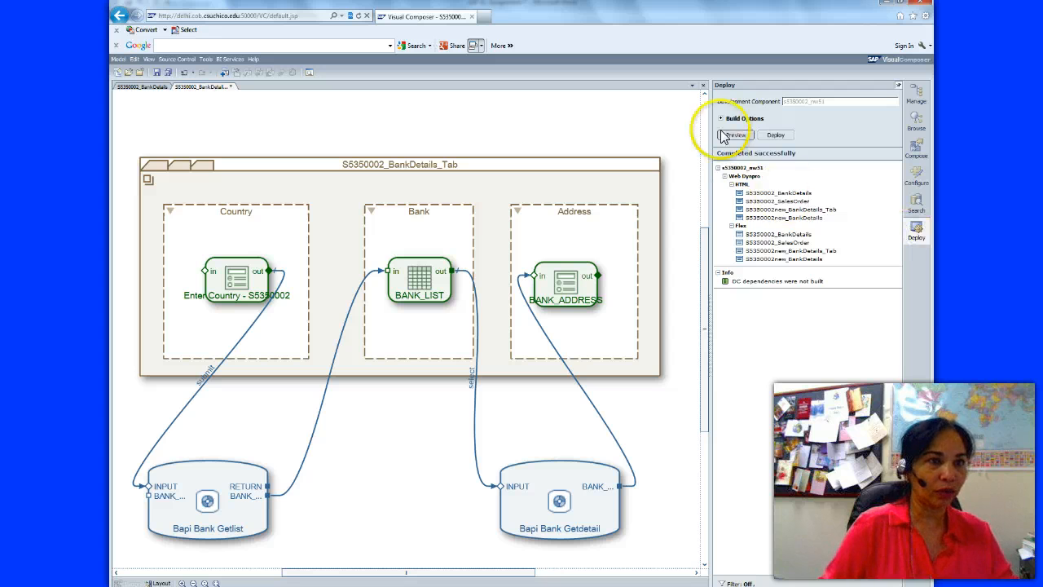
click(776, 134)
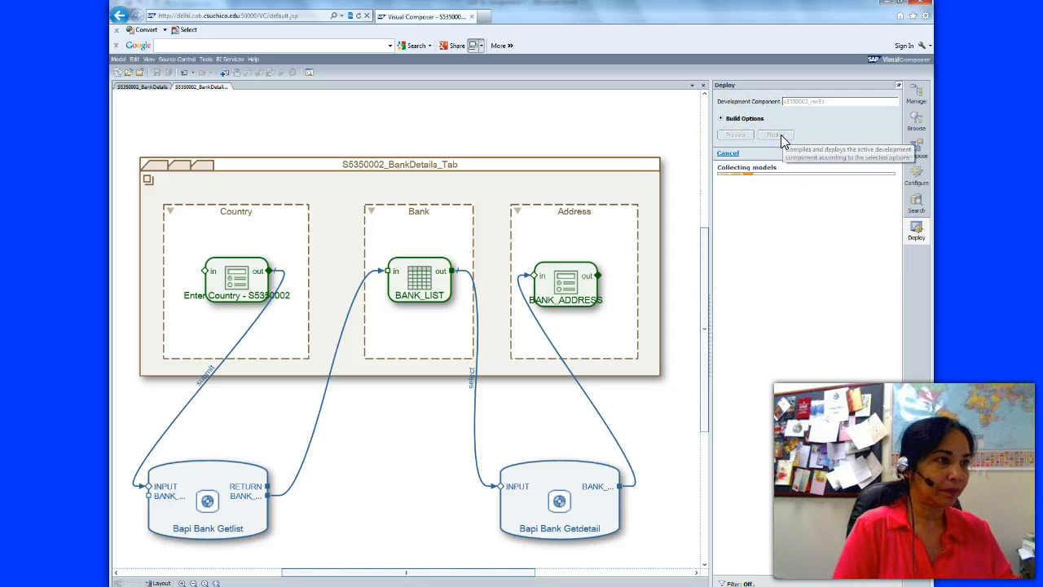
click(774, 135)
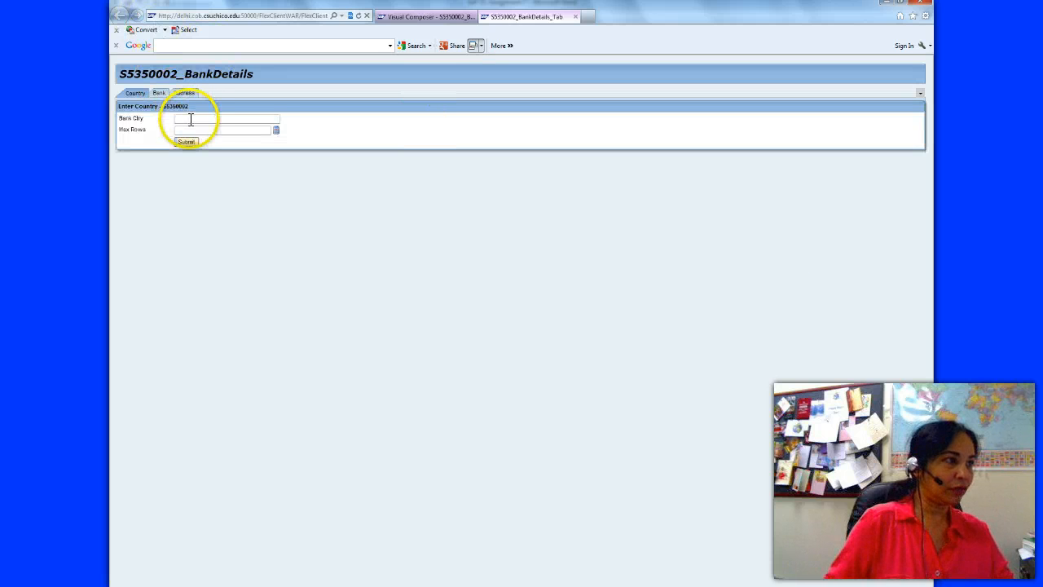
Submit country DE with 10 max rows to fetch the German bank list.
text(DE)
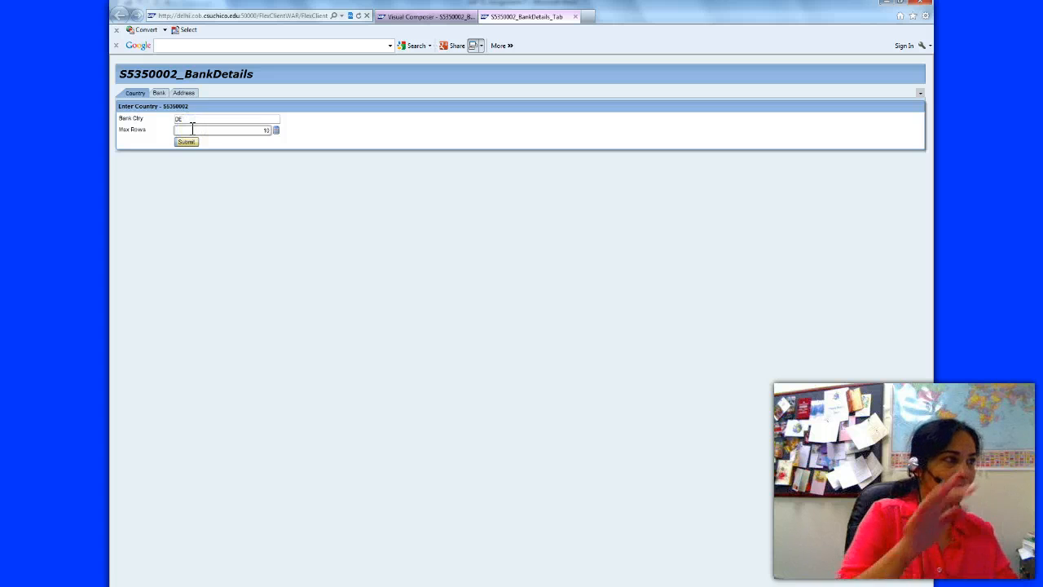
click(185, 141)
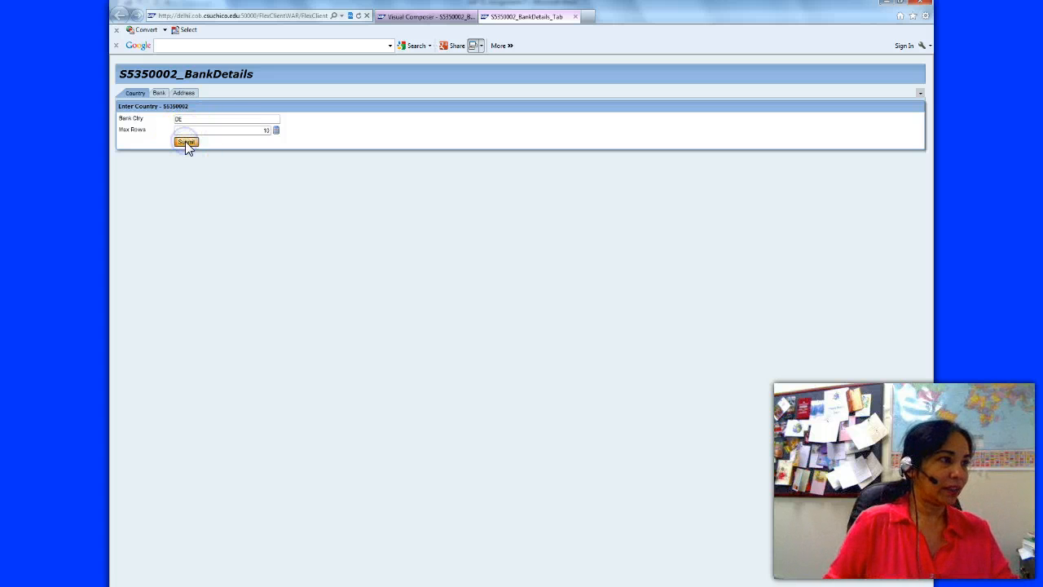
click(186, 141)
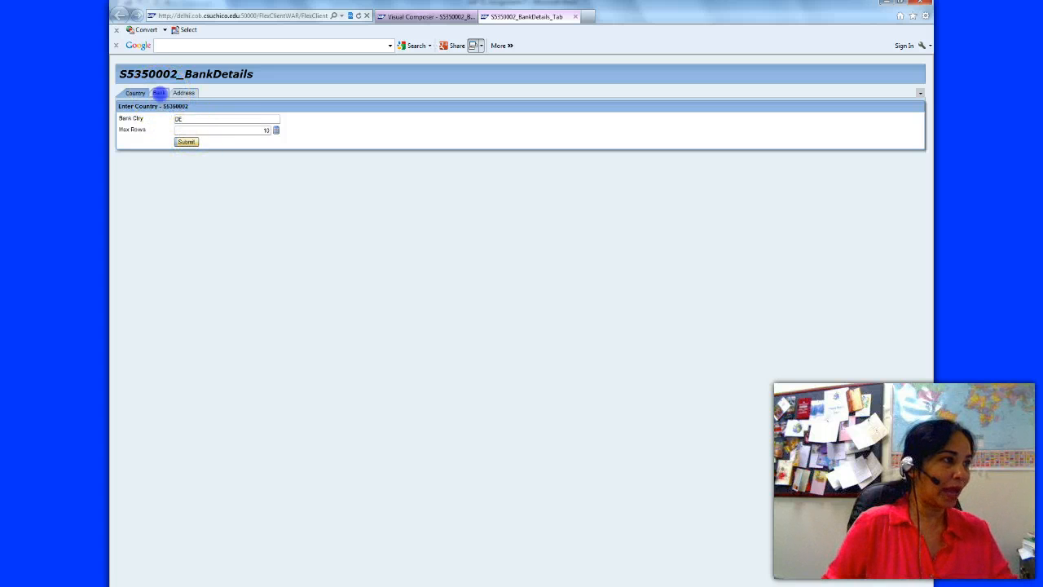
click(186, 141)
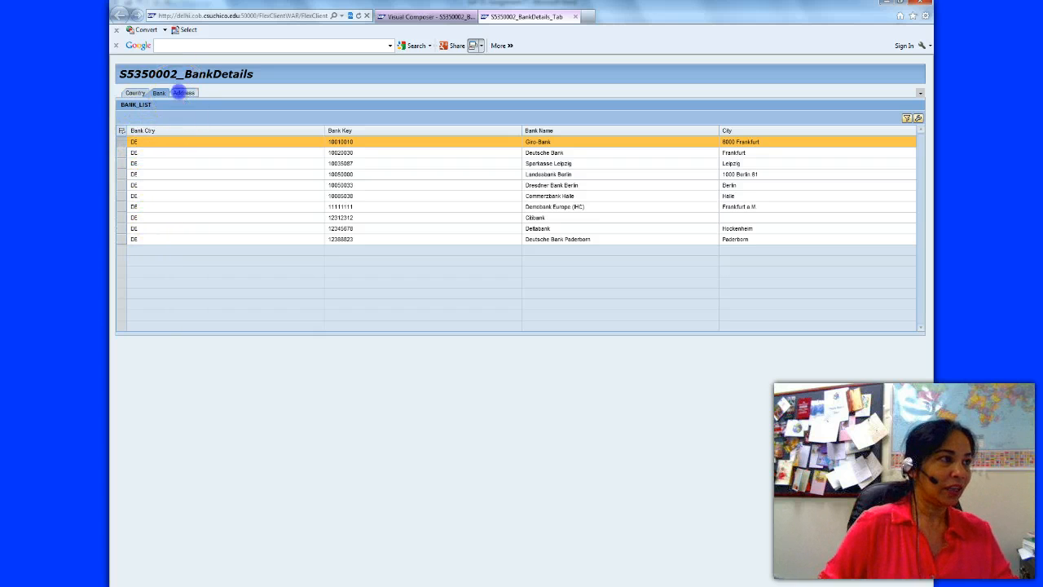
Switch between the Bank and Address tabs to view Giro-Bank's address.
click(185, 92)
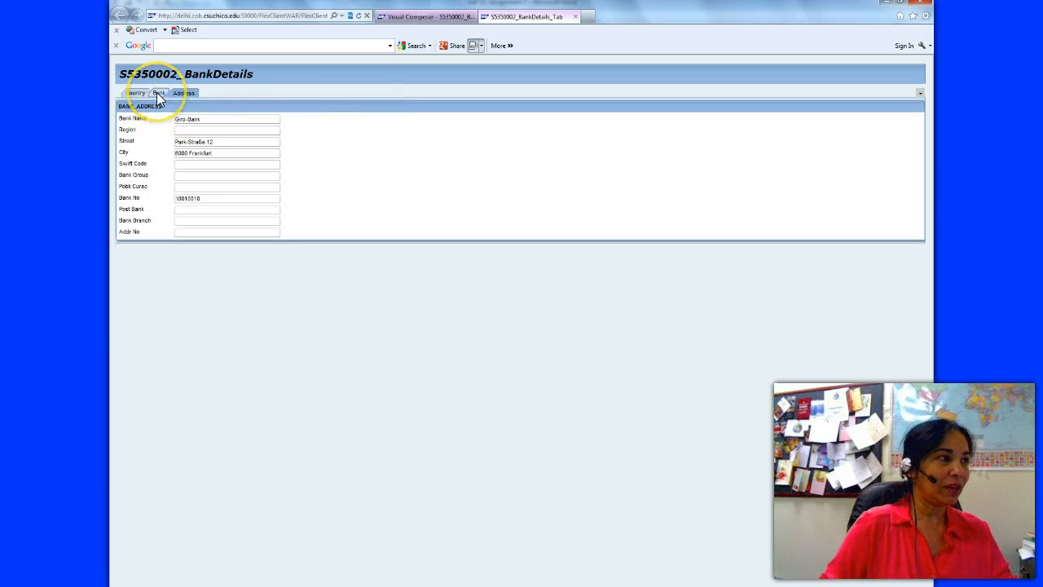
click(157, 92)
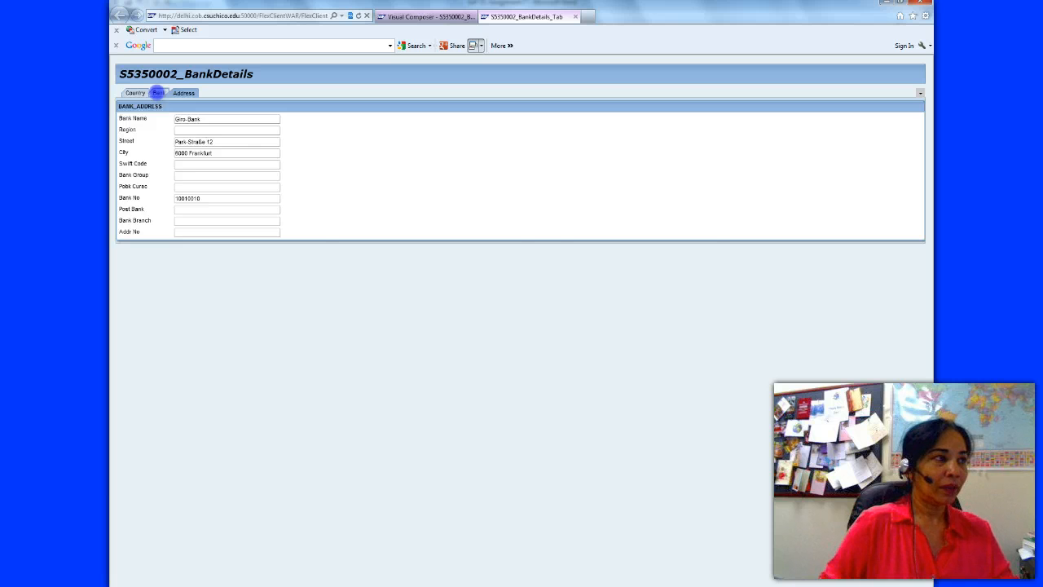
click(135, 92)
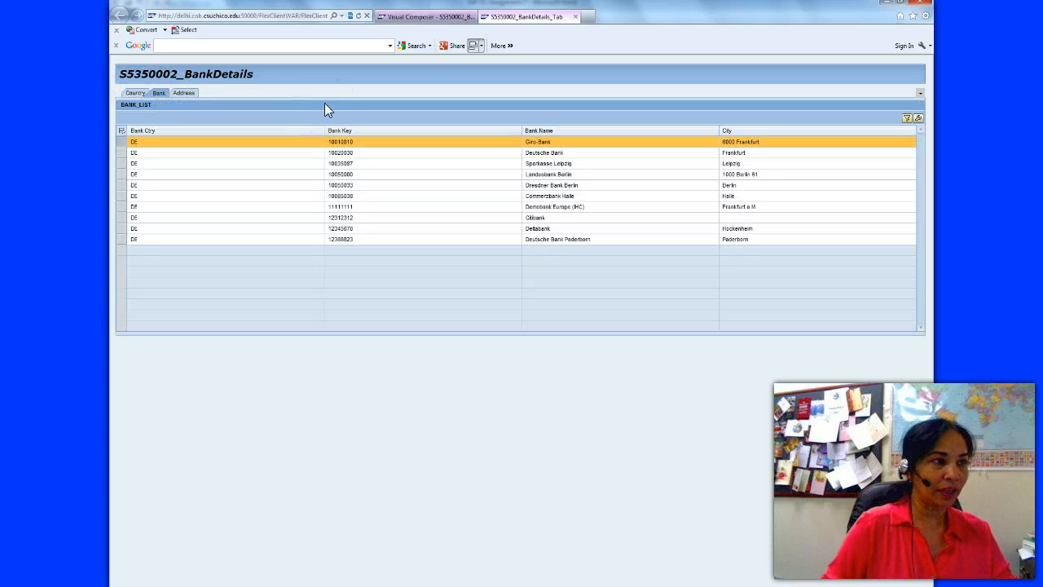
click(183, 92)
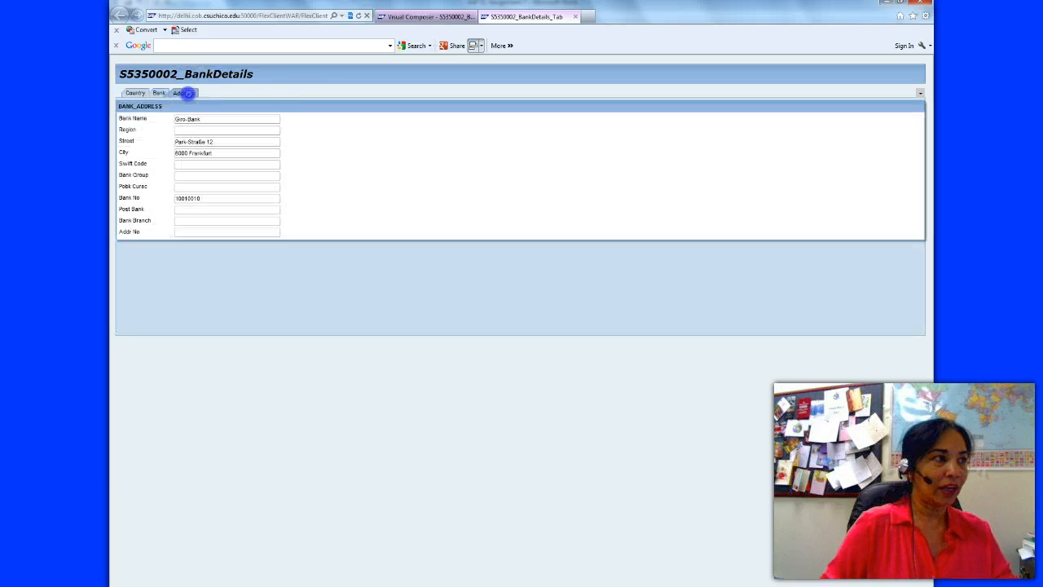
click(178, 92)
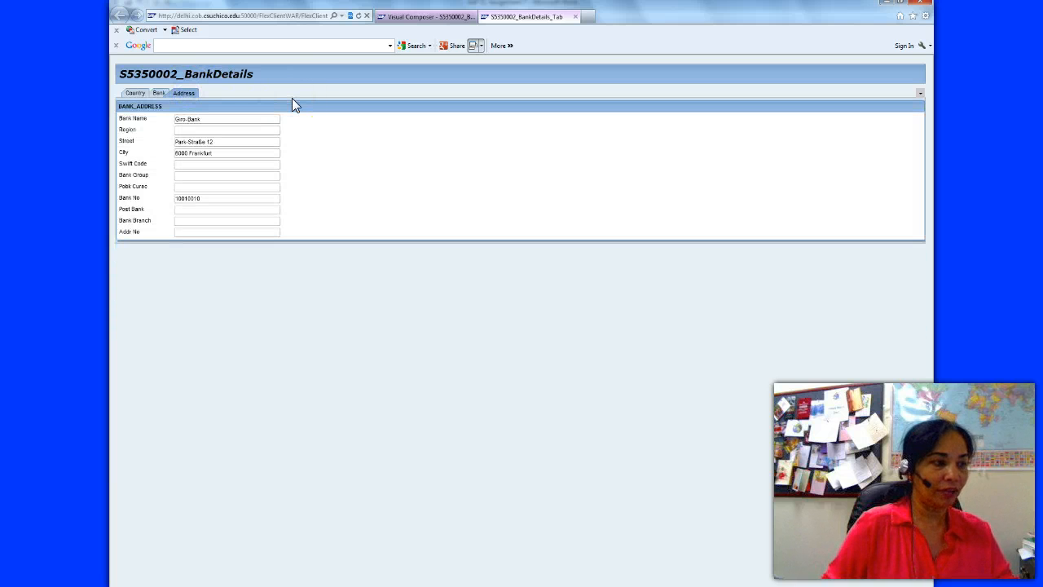